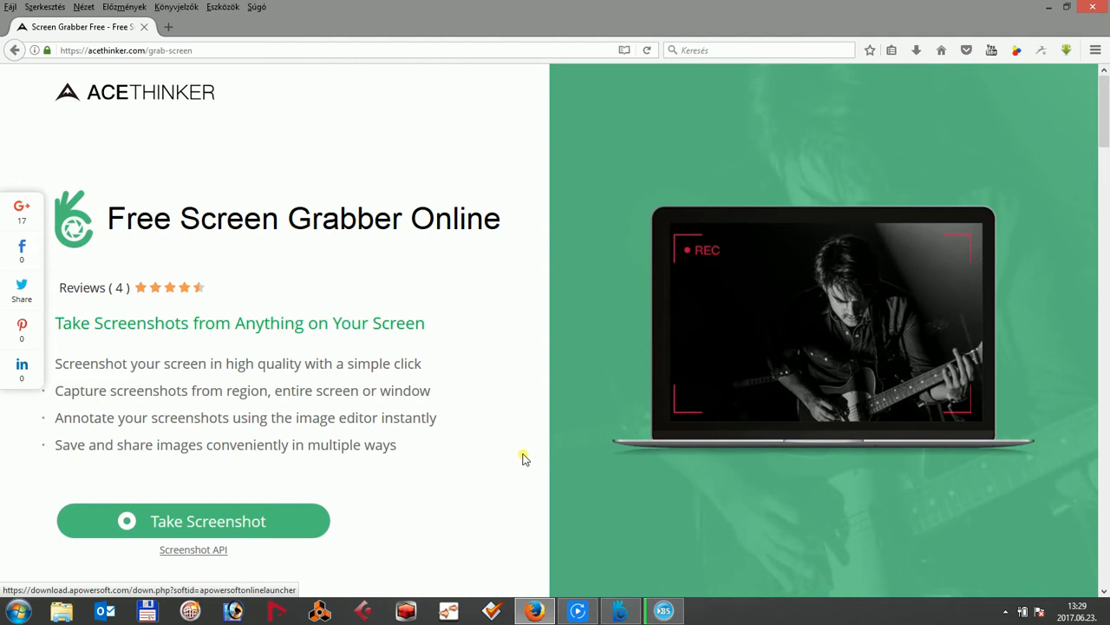
mouse_move(518, 458)
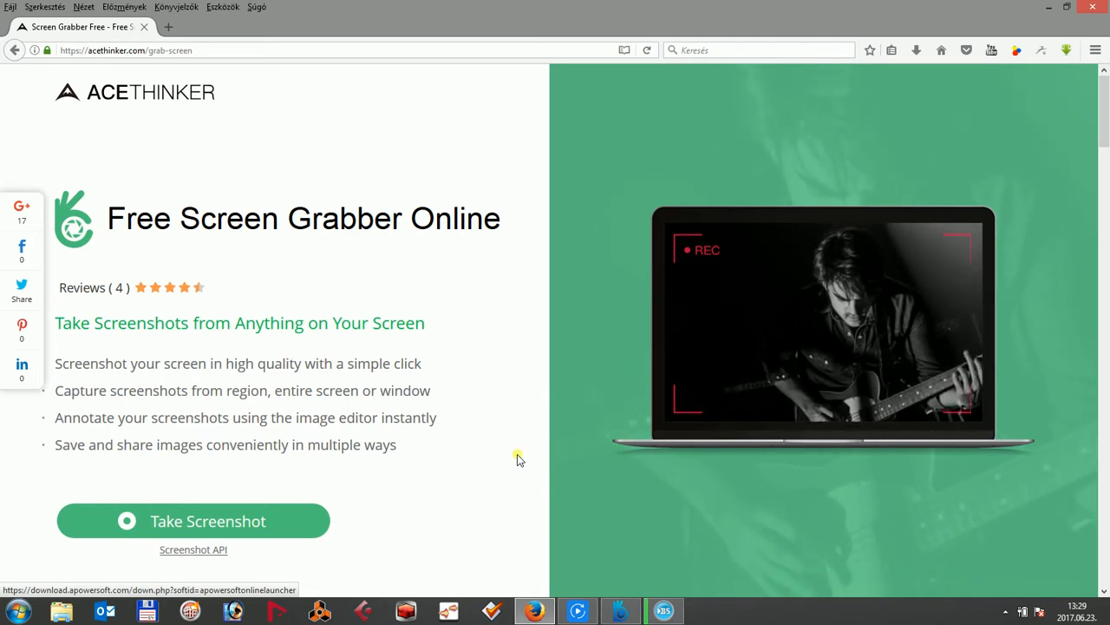
mouse_move(471, 247)
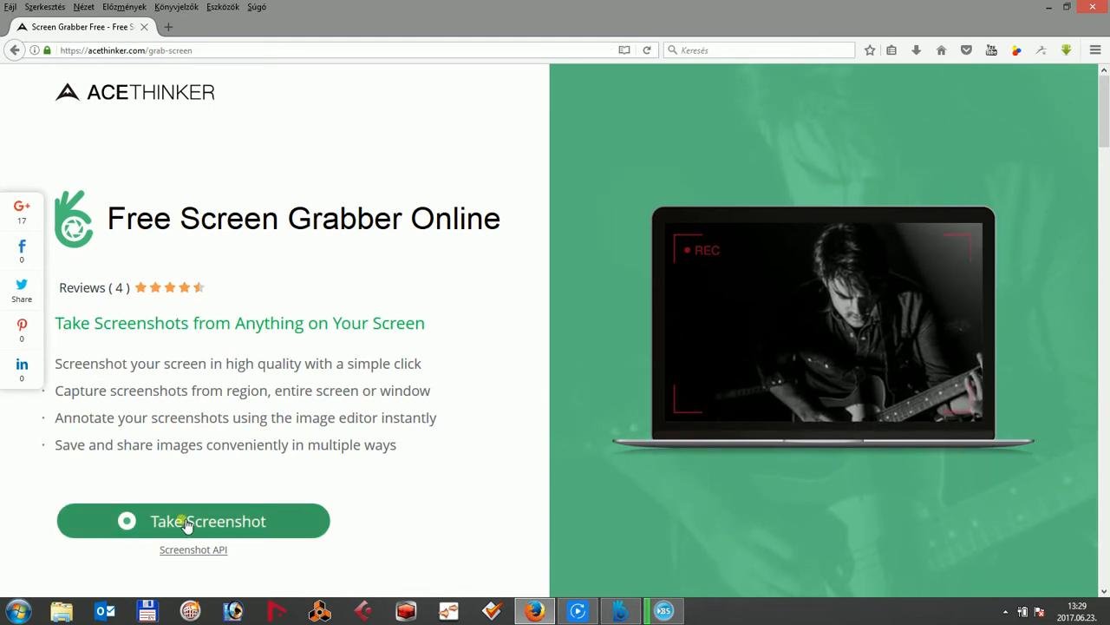
Launch the screen grabber application via Take Screenshot so its toolbar appears.
click(193, 521)
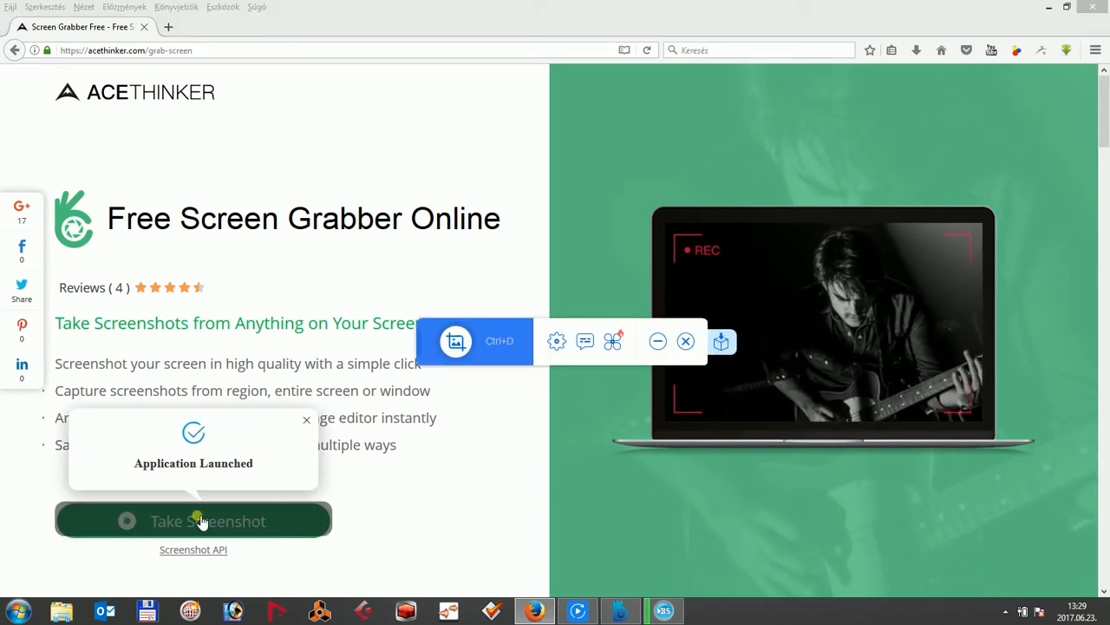
mouse_move(434, 507)
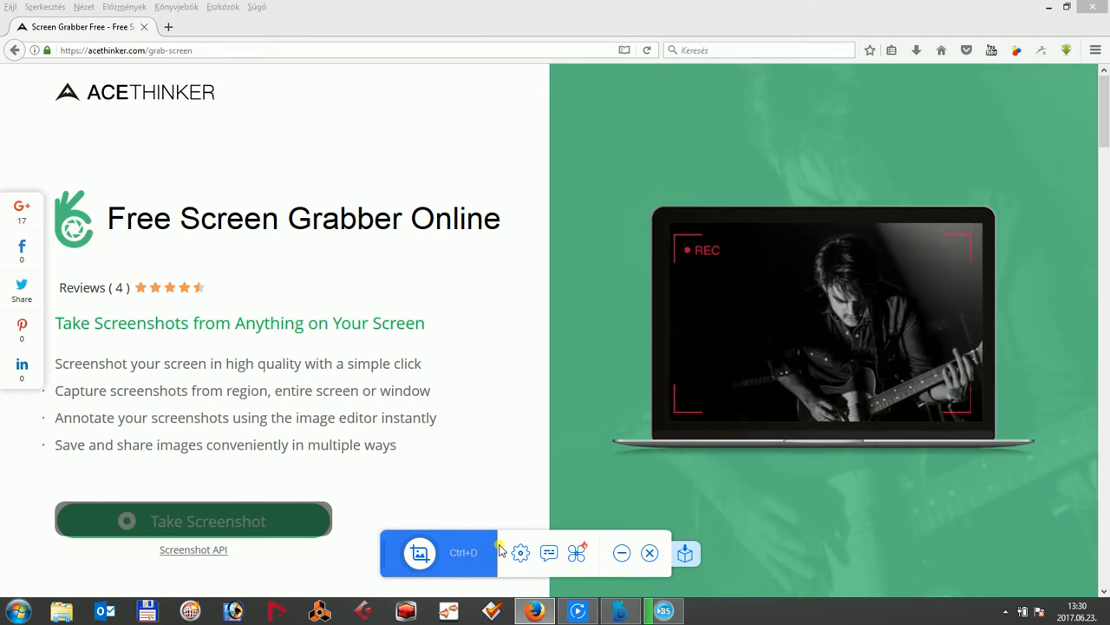
mouse_move(420, 551)
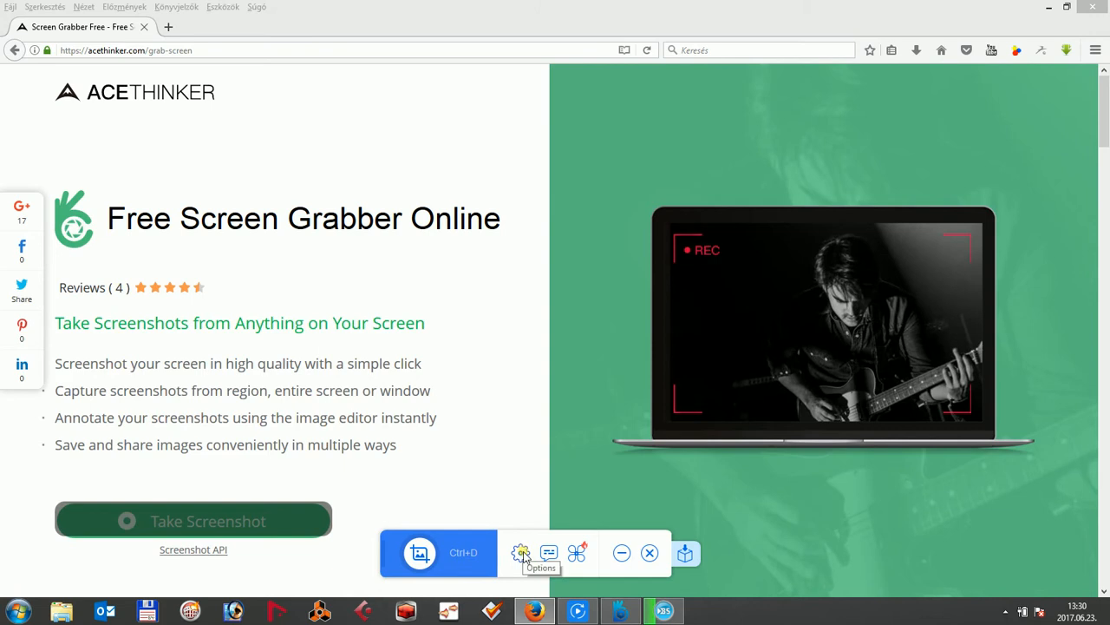
click(521, 552)
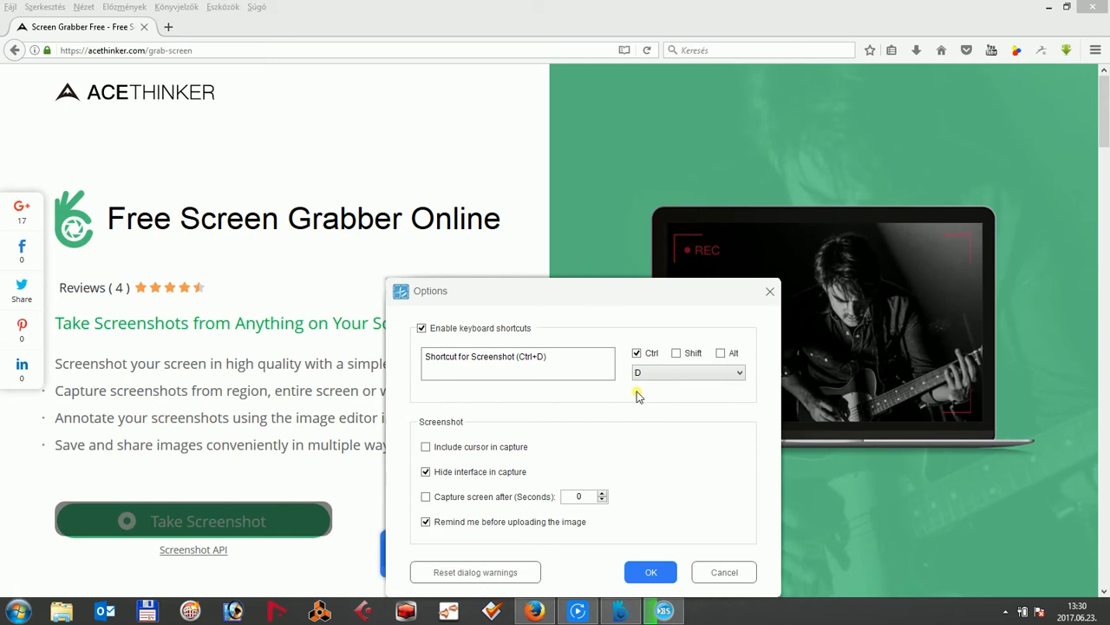
mouse_move(519, 531)
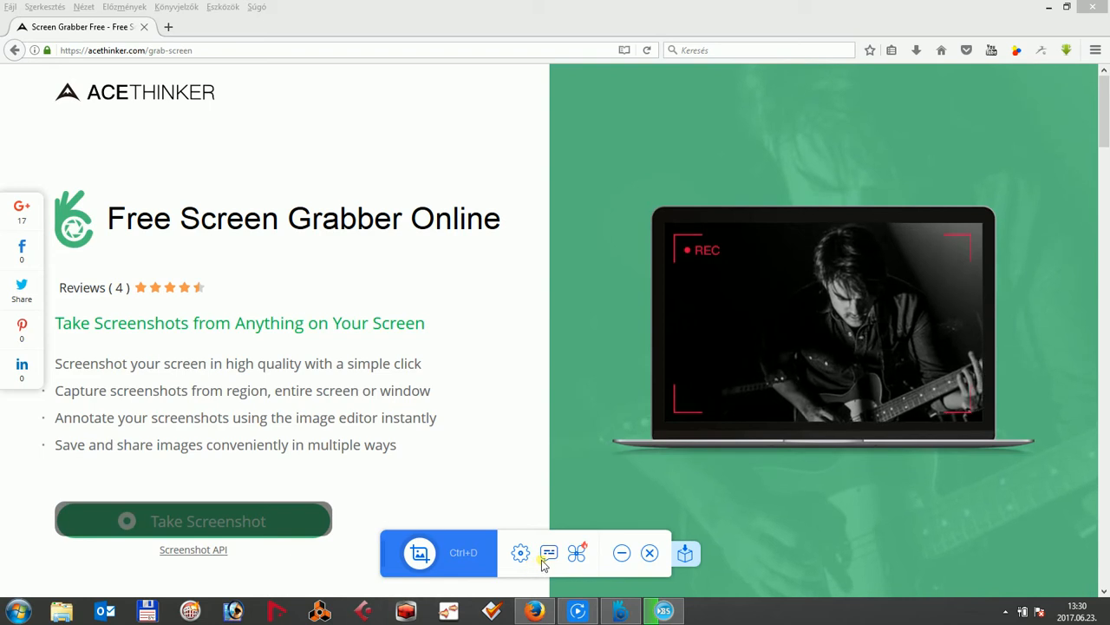
mouse_move(549, 552)
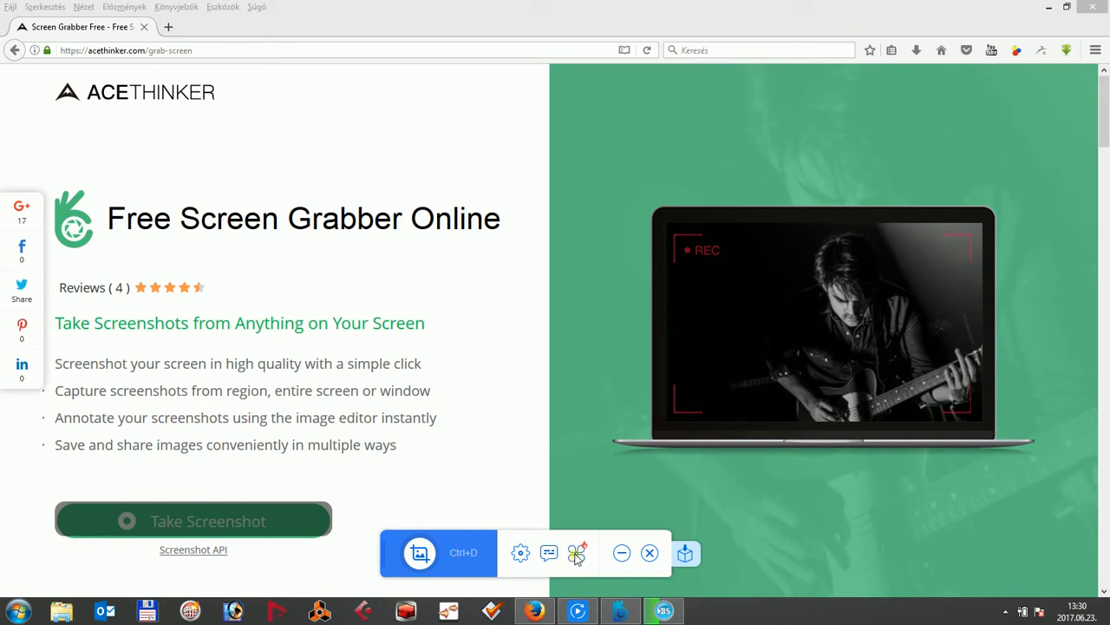
Start a new capture with the camera button and grab the full 1600×900 screen.
click(576, 552)
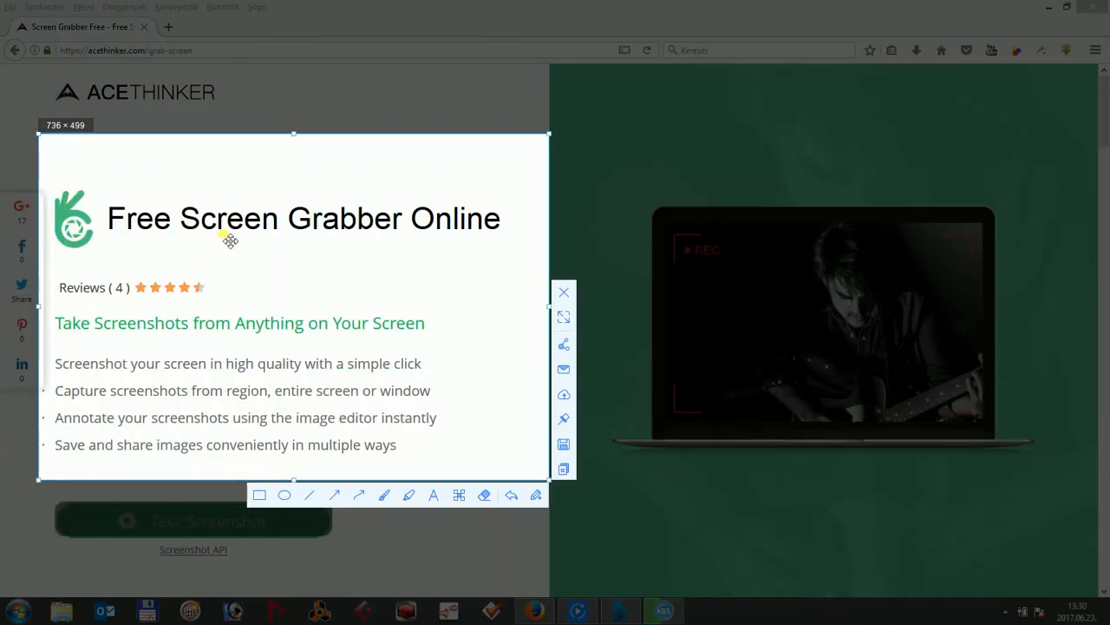
mouse_move(85, 299)
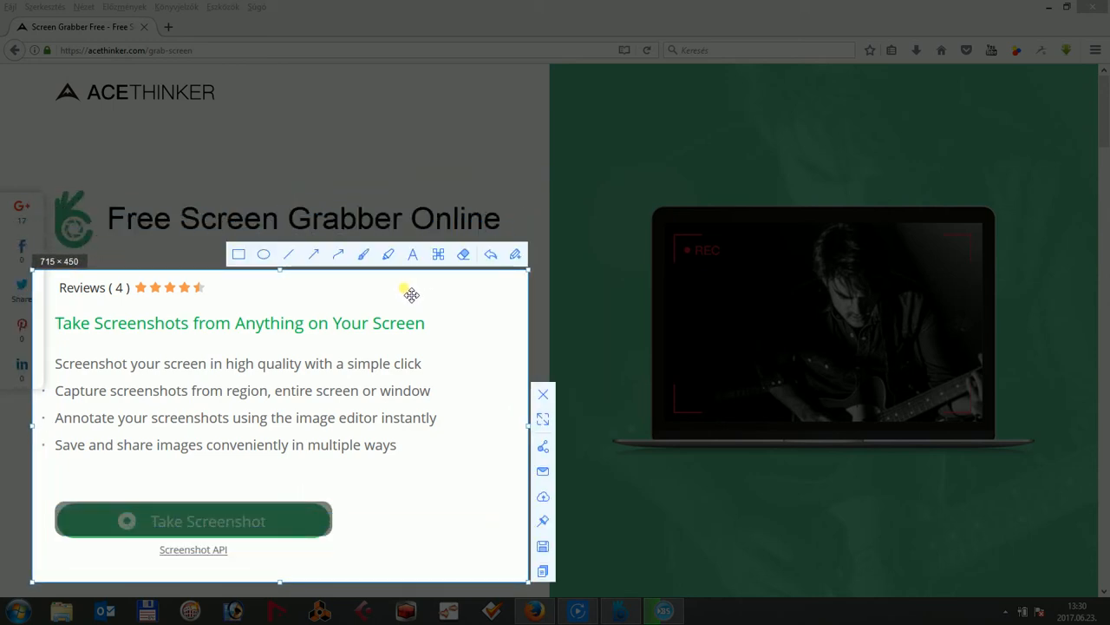
mouse_move(543, 418)
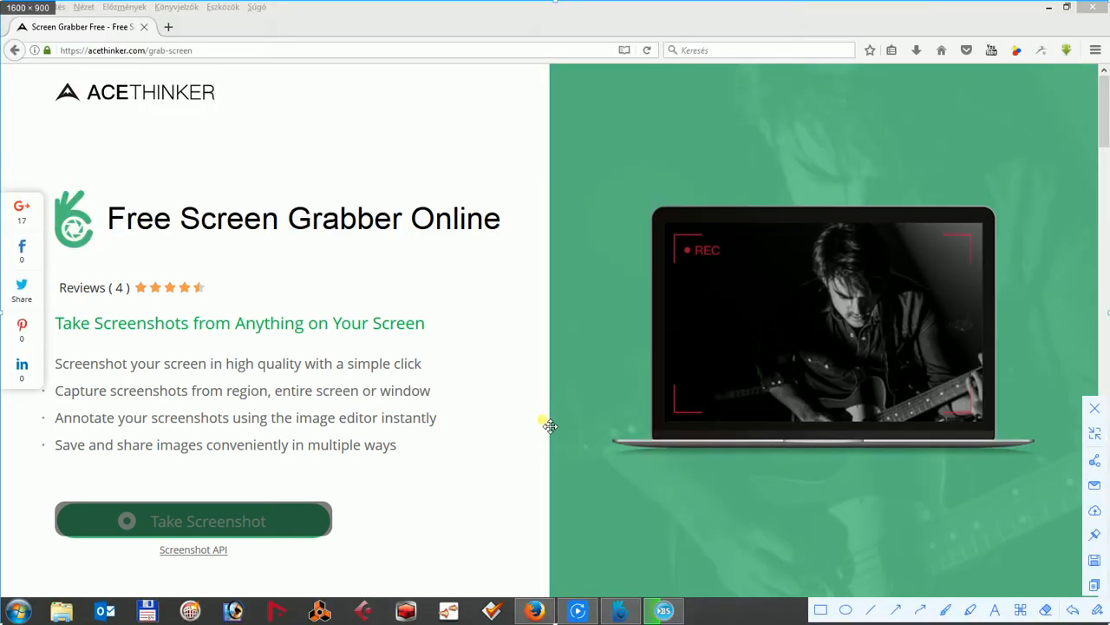
mouse_move(548, 423)
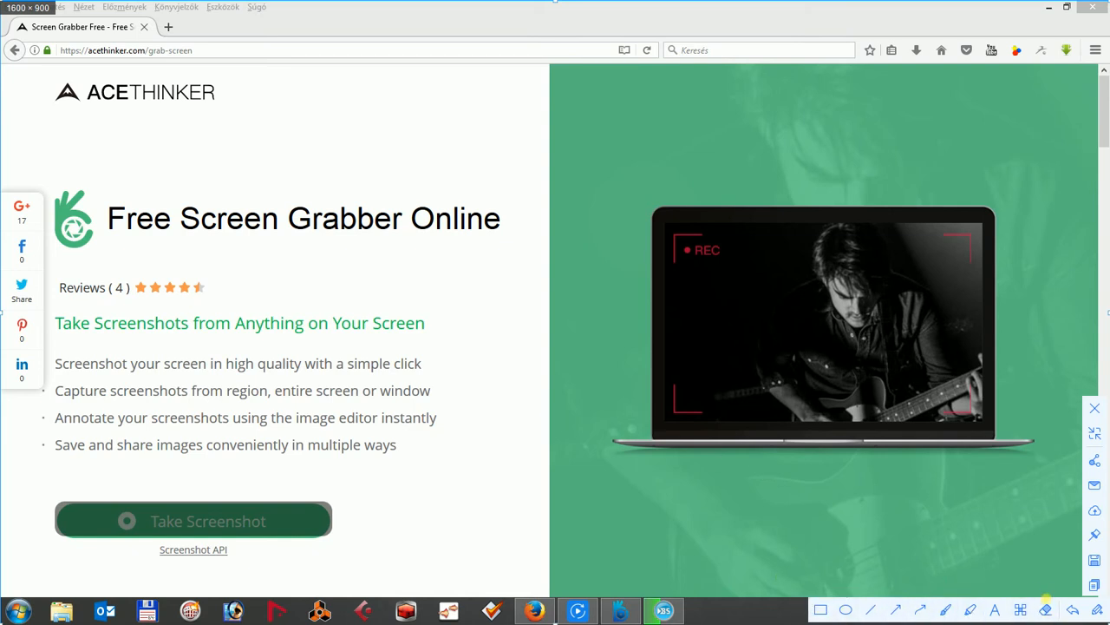
Draw a red box around 'Your Screen' and add a red '<3' text note.
click(823, 607)
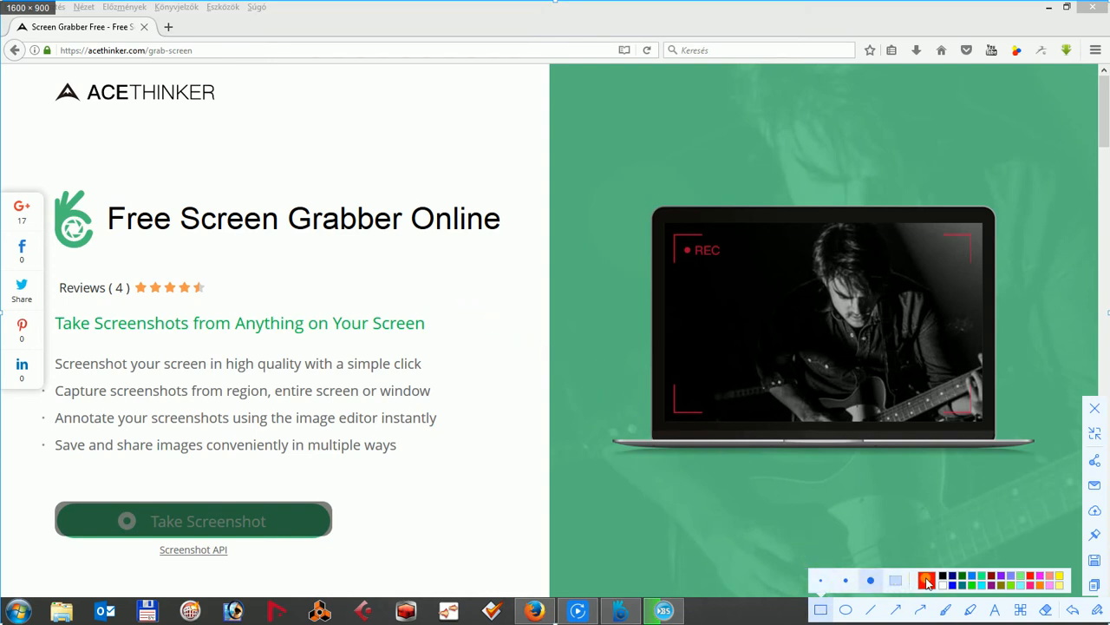
click(926, 579)
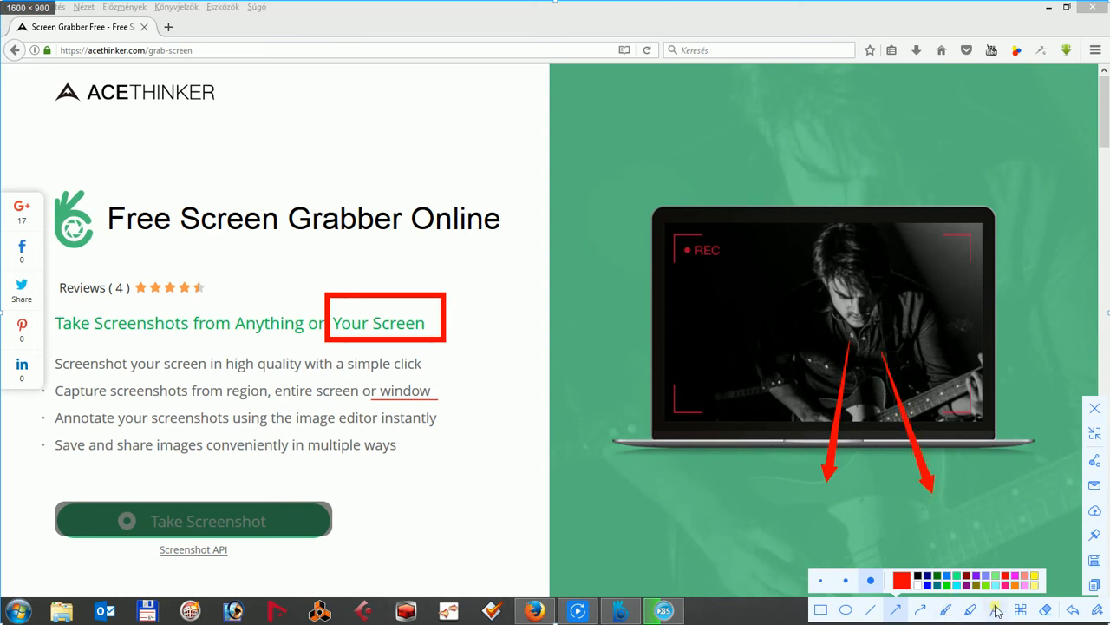
click(996, 609)
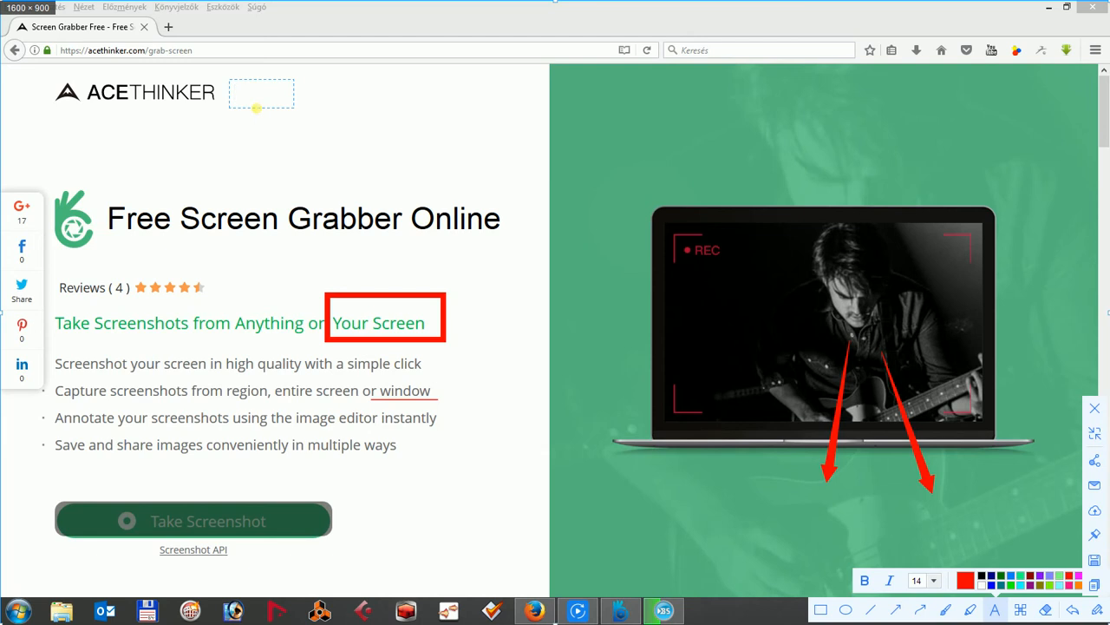
text(<3)
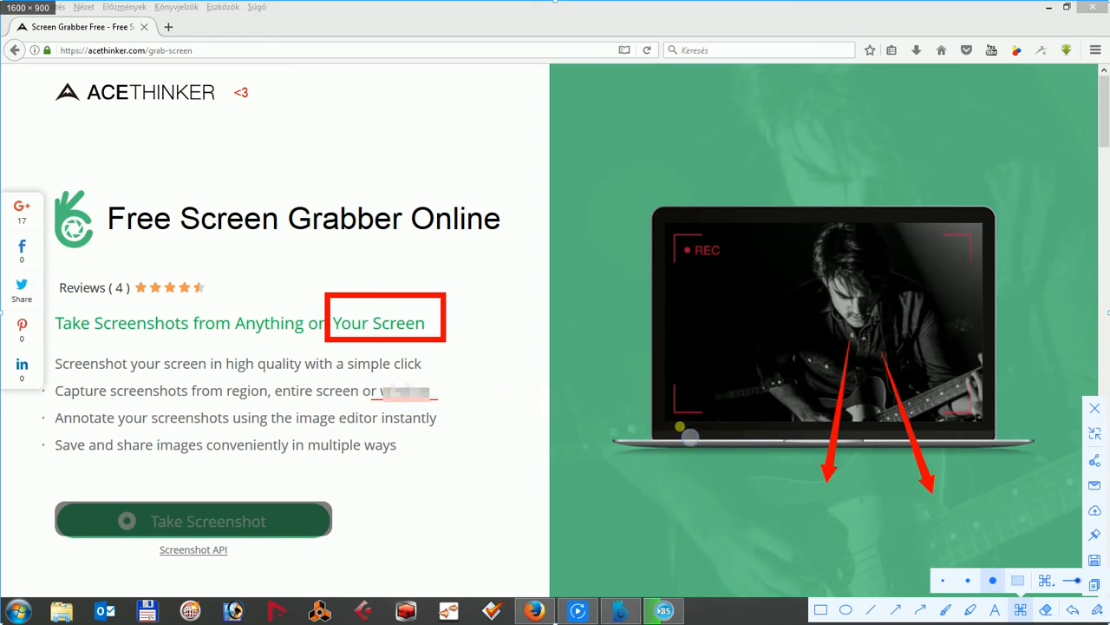
mouse_move(1093, 461)
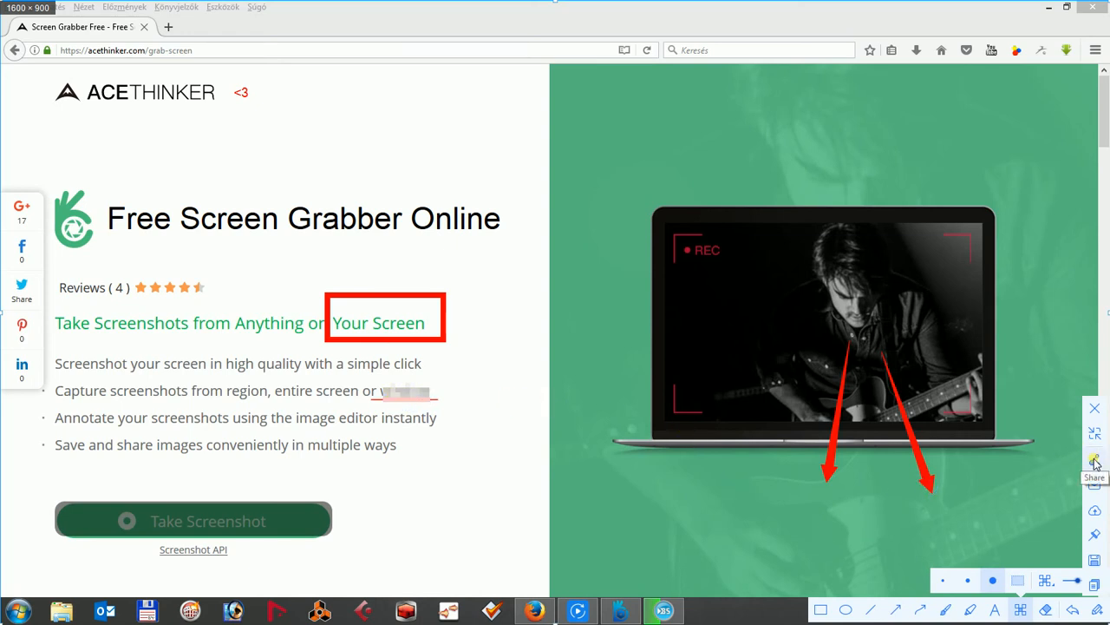
Show the Share options listing Send Email, Save and Copy to clipboard.
click(1093, 460)
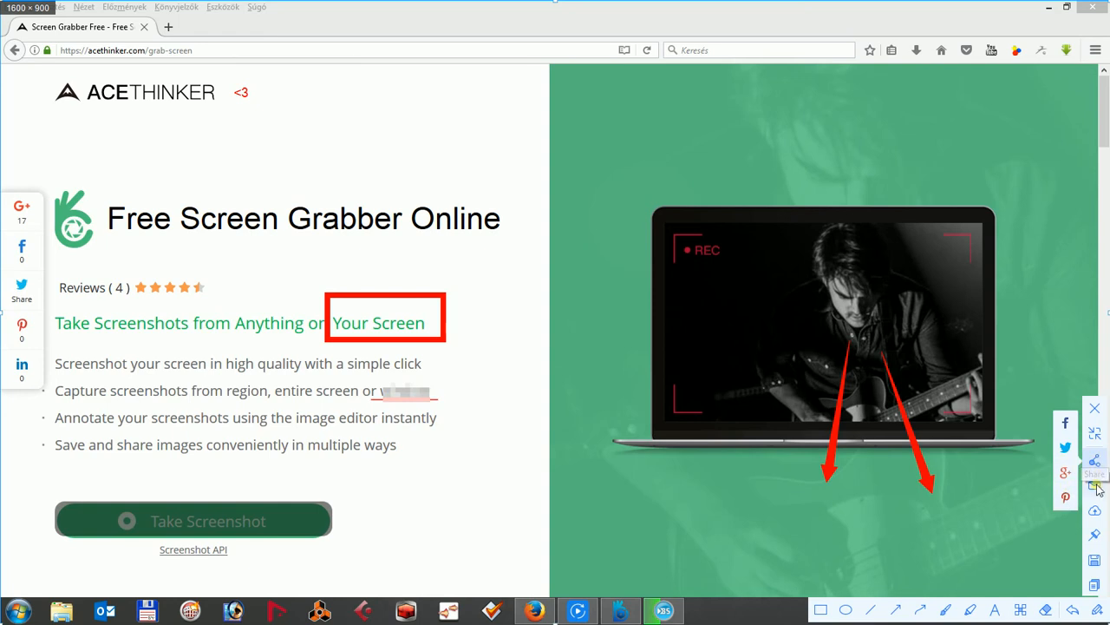
mouse_move(1094, 486)
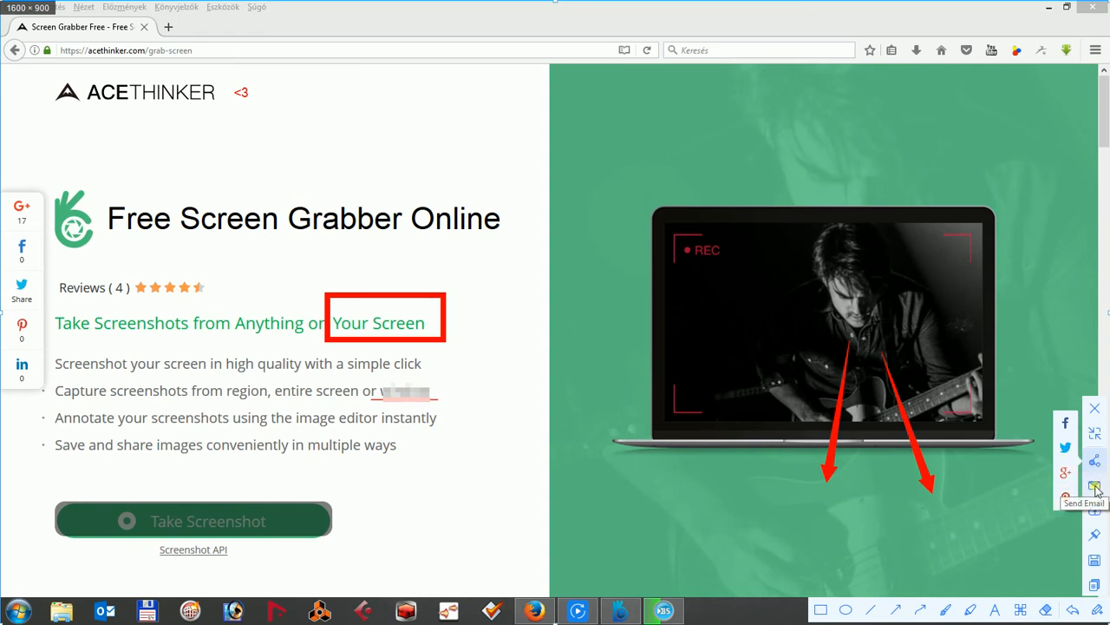
mouse_move(1096, 539)
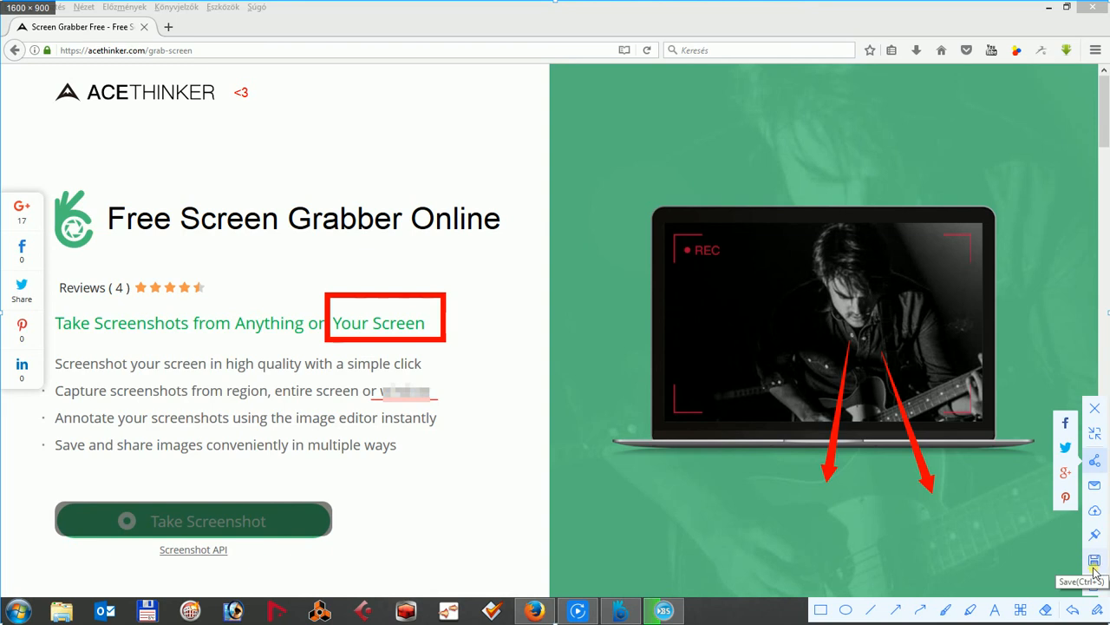
mouse_move(1093, 562)
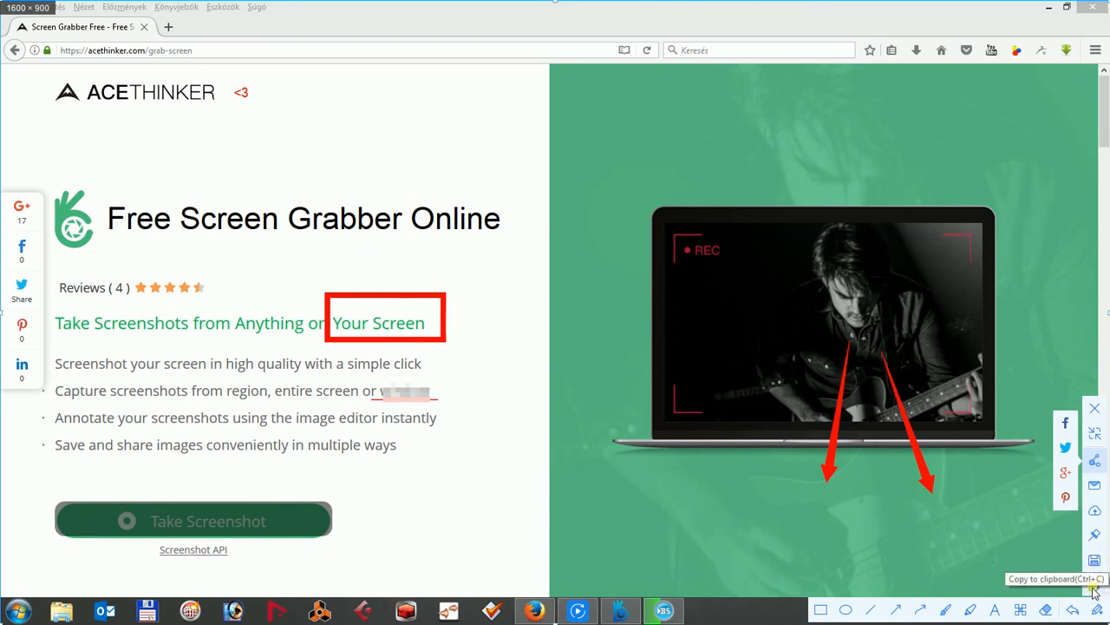
mouse_move(1095, 562)
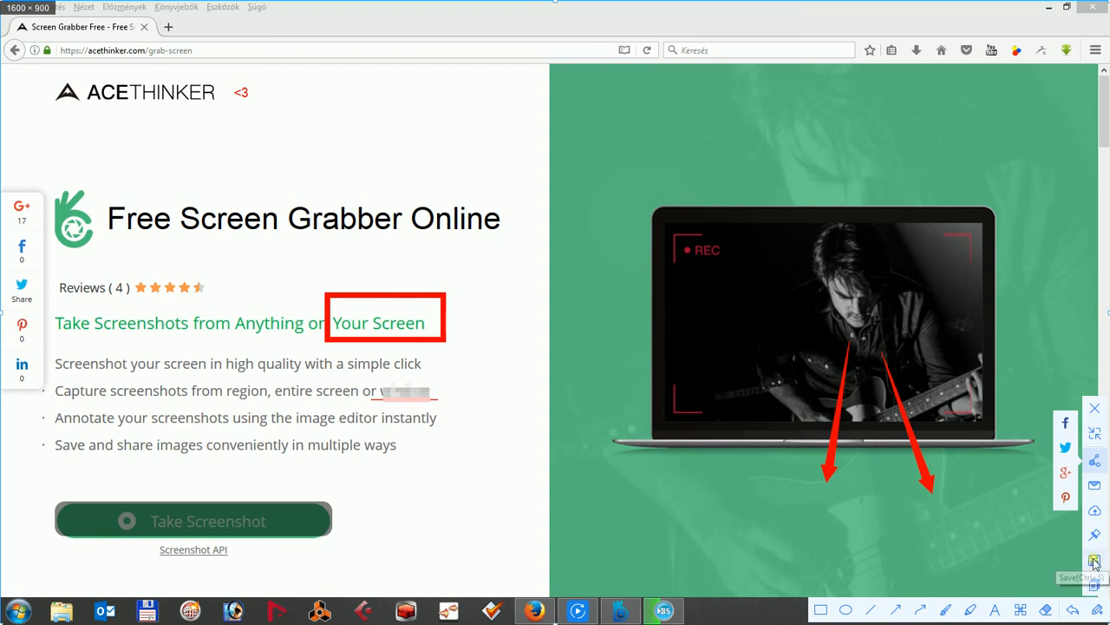
Save the annotated capture as a PNG image via Mentés.
click(1095, 562)
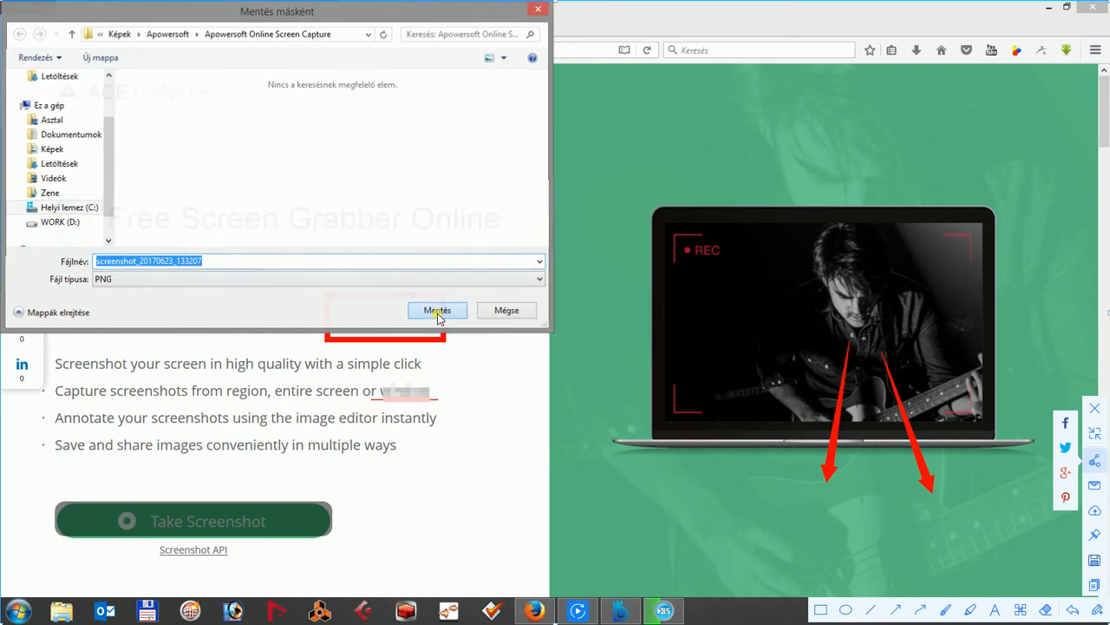
click(438, 309)
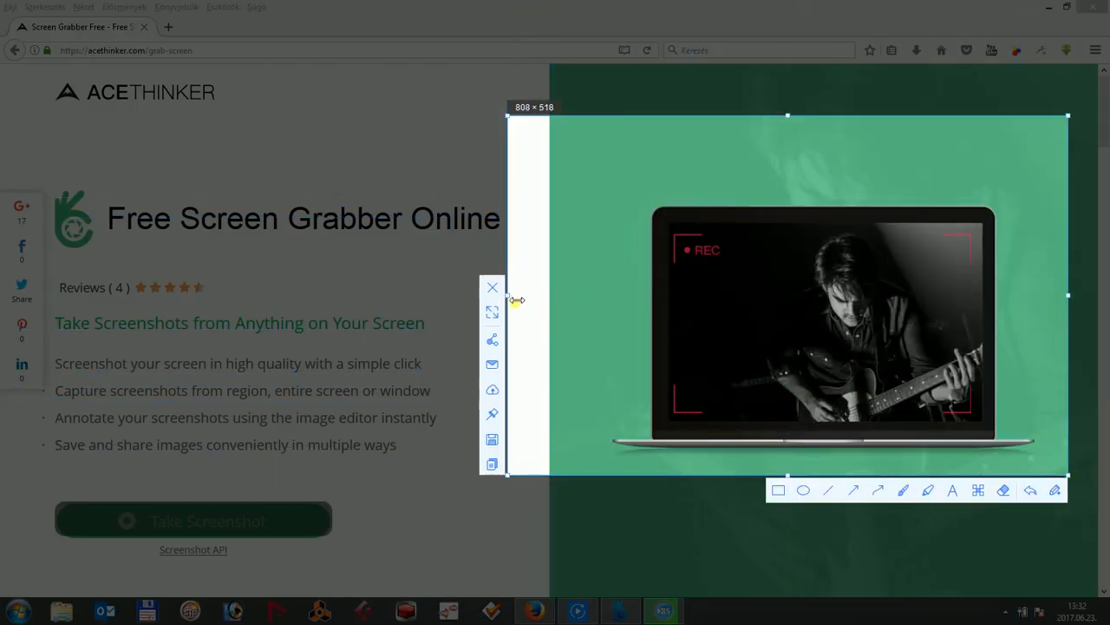
Resize the region around the laptop and draw blue arrows at the guitarist's face.
drag(507, 298, 562, 298)
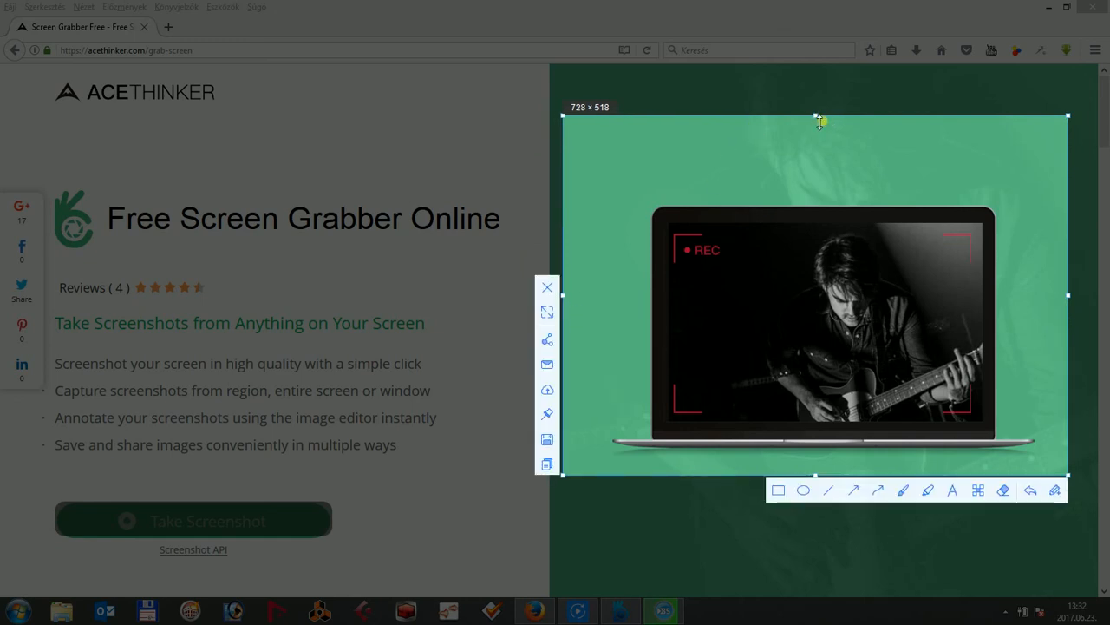
drag(821, 119, 821, 136)
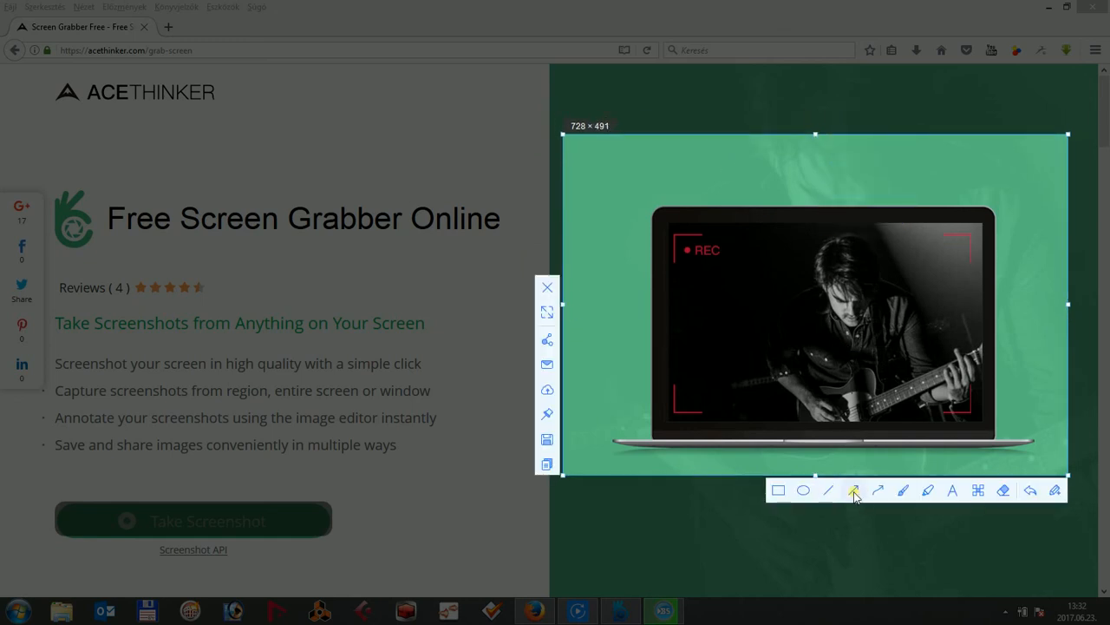
click(854, 489)
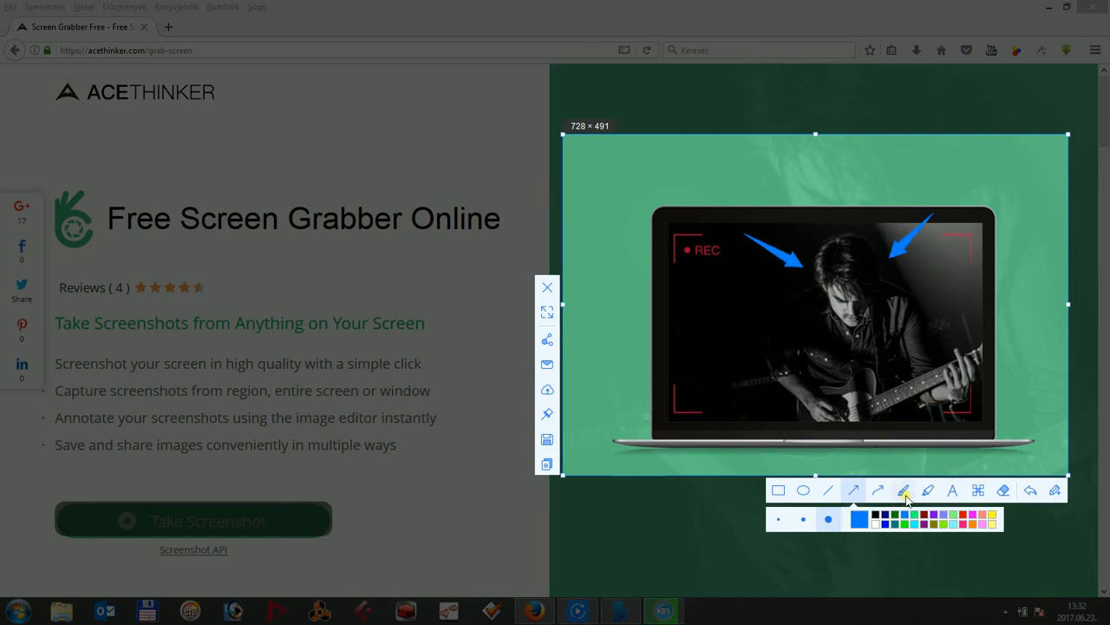
click(549, 339)
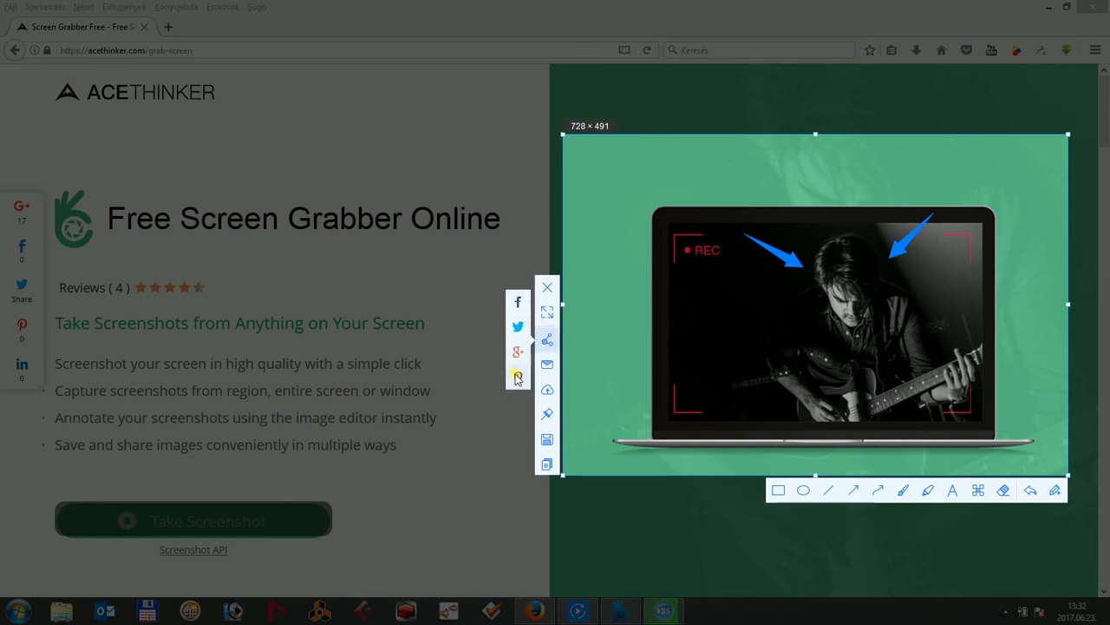
mouse_move(517, 302)
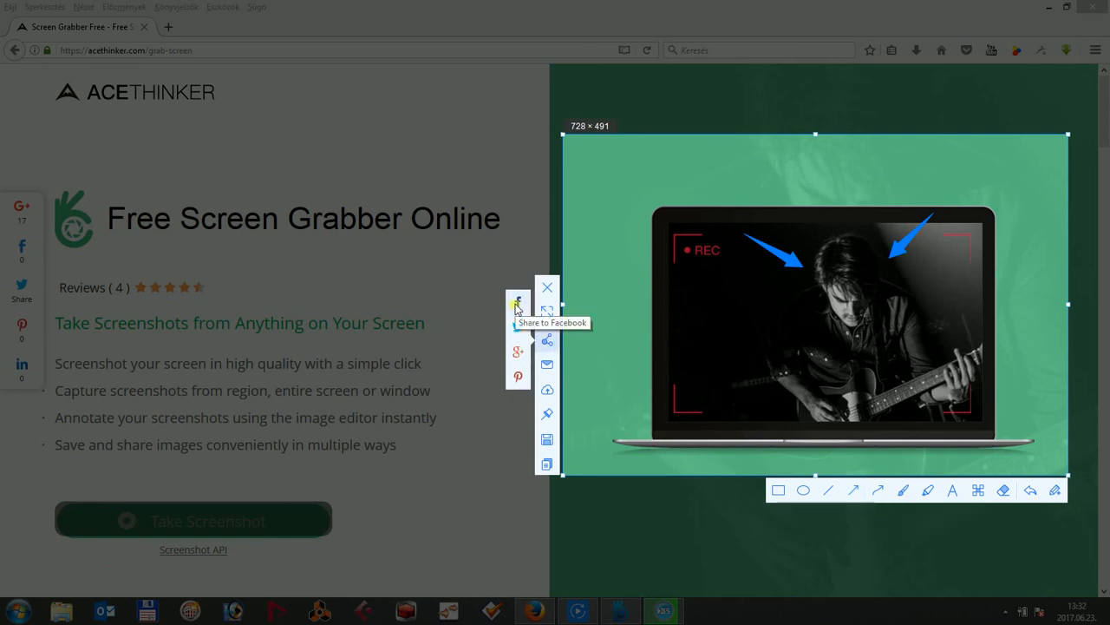